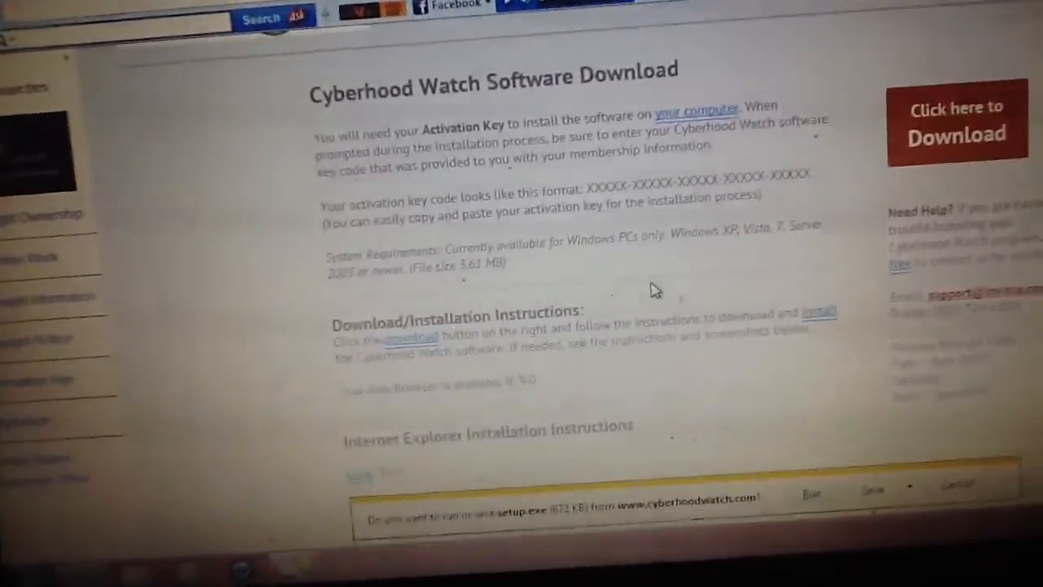
# Scroll down the page toward the Techinline support download link.
pyautogui.scroll(-3)
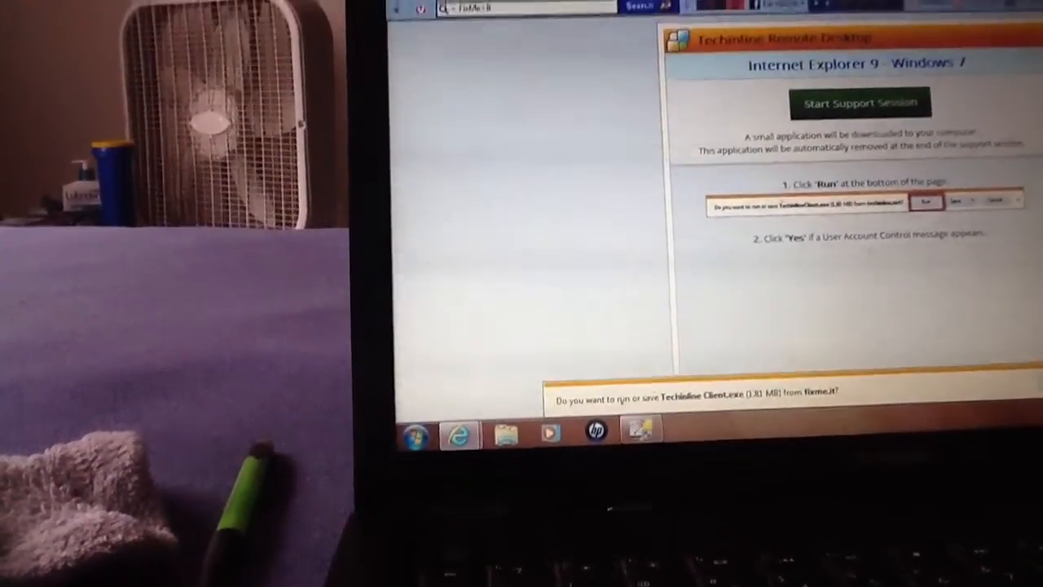
# Run the downloaded Techinline Client.exe from the notification bar.
pyautogui.click(925, 202)
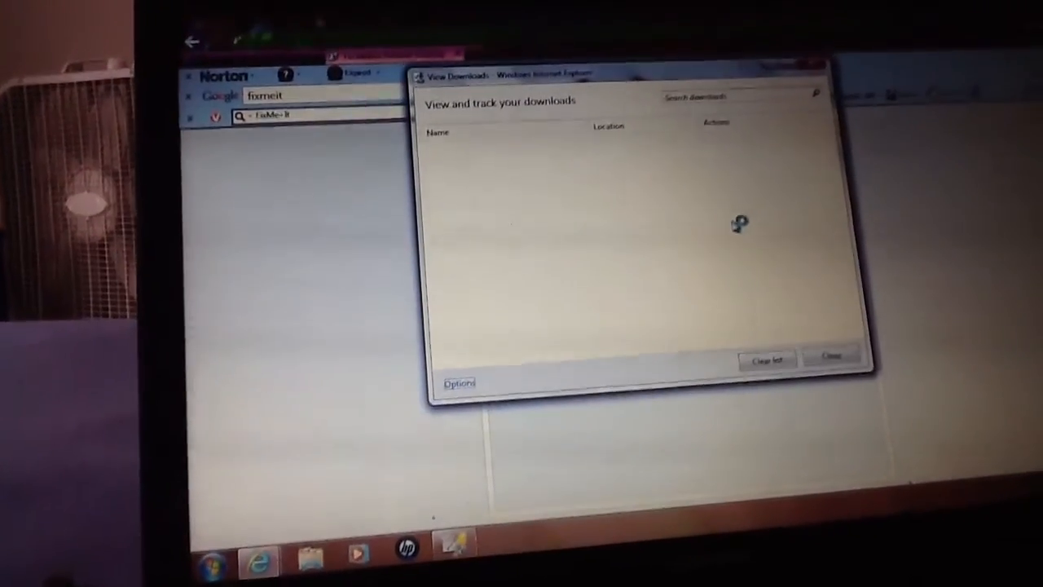
pyautogui.moveTo(259, 546)
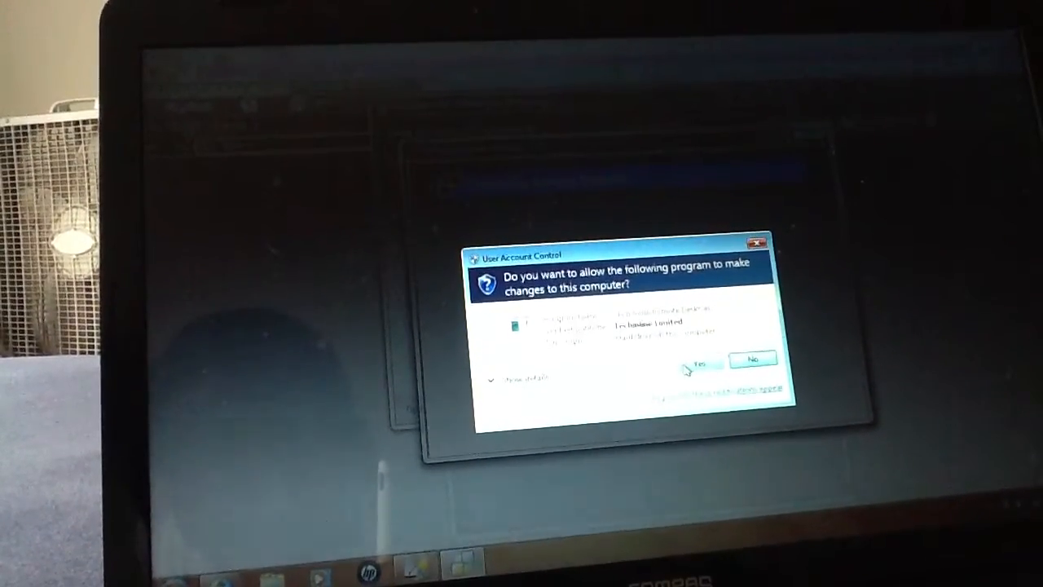
# Answer Yes to User Account Control so the Techinline client can make changes.
pyautogui.click(699, 362)
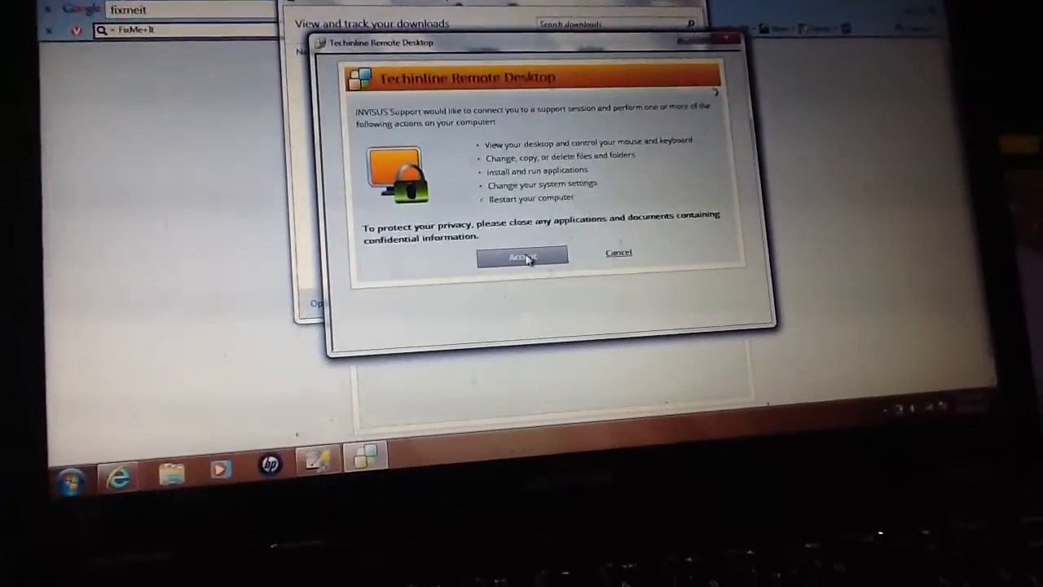
# Allow the INVISUS Support technician to start the remote session.
pyautogui.click(522, 254)
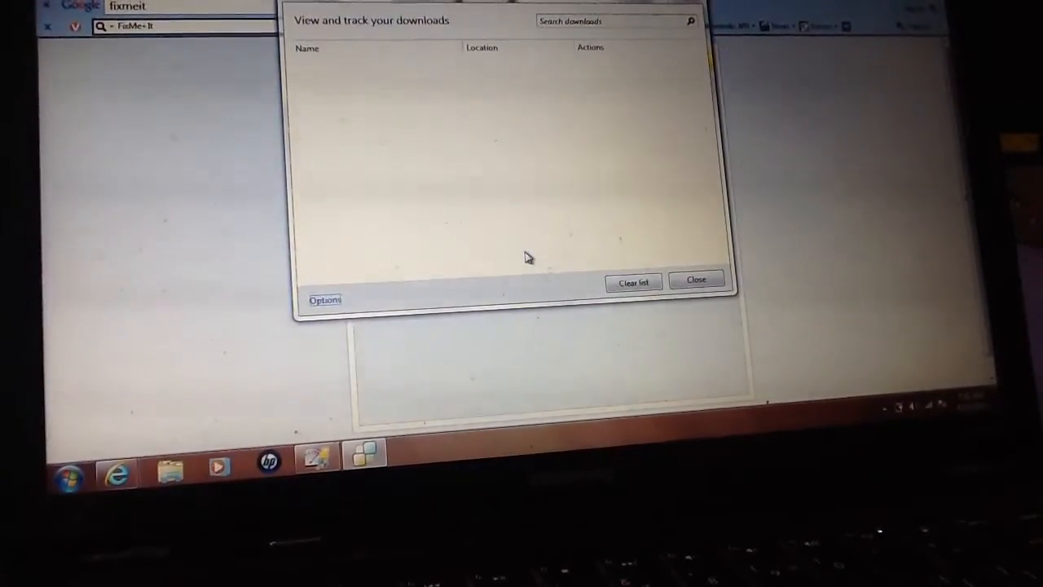